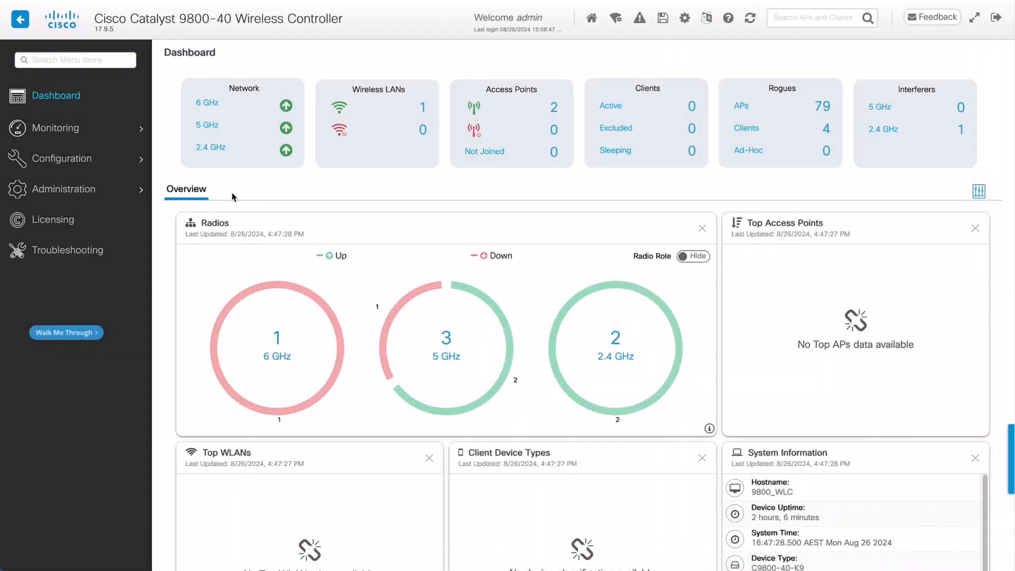
Go to the AAA security settings under Configuration to see the RADIUS servers list.
{"action": "left_click", "coordinate": [60, 159]}
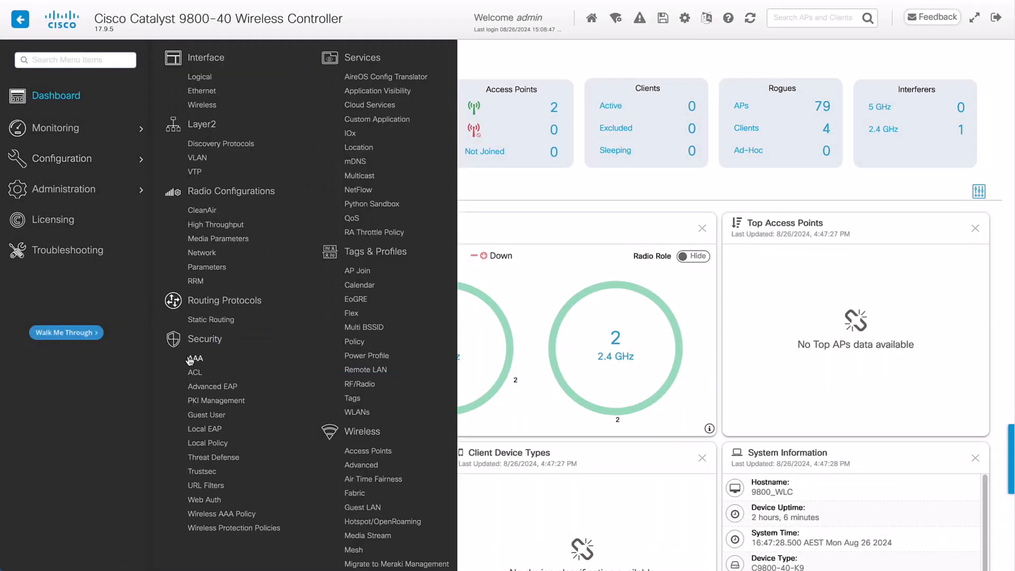
{"action": "left_click", "coordinate": [194, 360]}
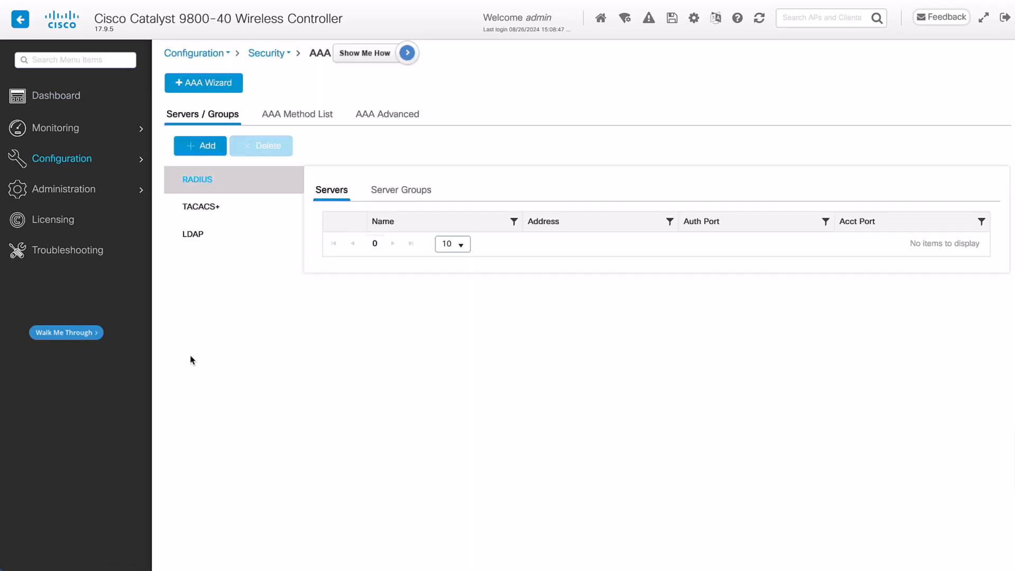
{"action": "mouse_move", "coordinate": [193, 171]}
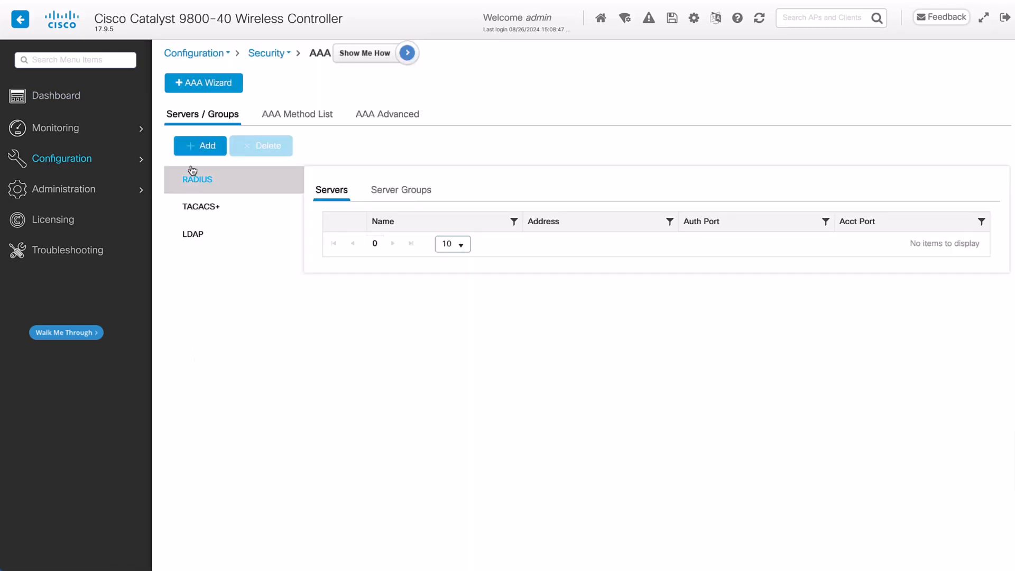
Add RADIUS_SERVER_1 at 10.0.0.1 (ports 1812/1813), apply it, and show the server groups list.
{"action": "left_click", "coordinate": [200, 146]}
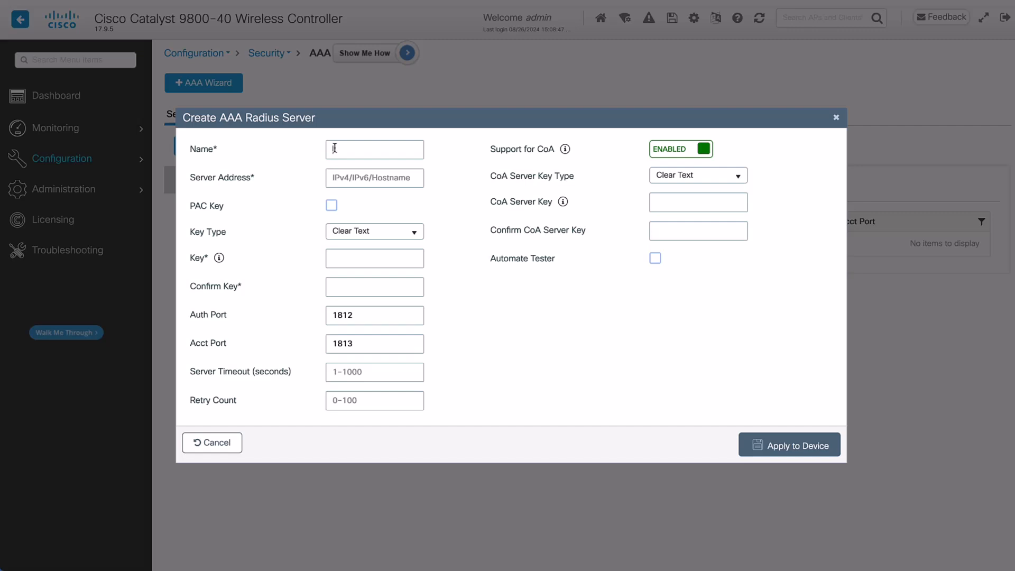
{"action": "type", "text": "RADIUS_SERVER_"}
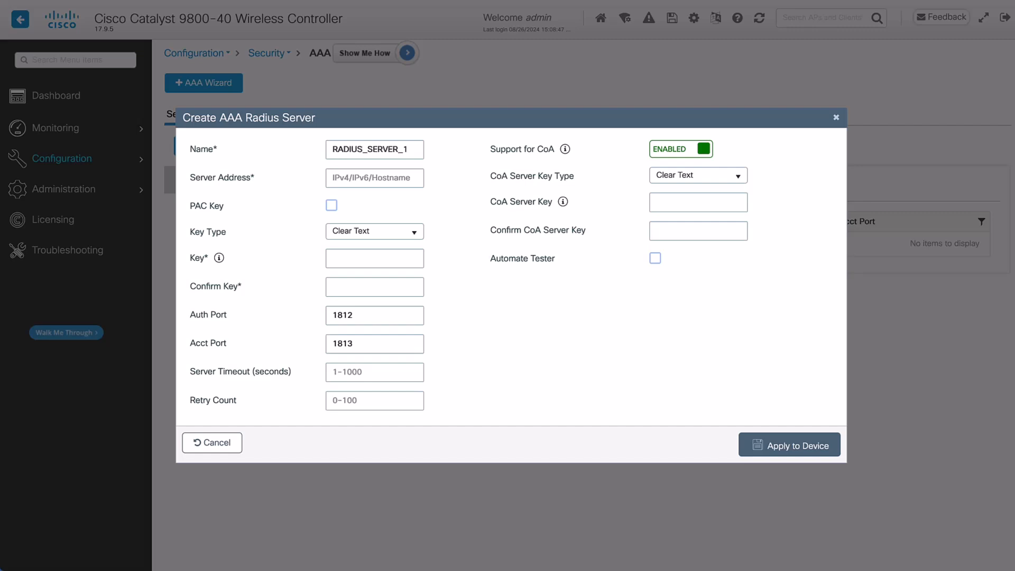
{"action": "type", "text": "10.0.0.1"}
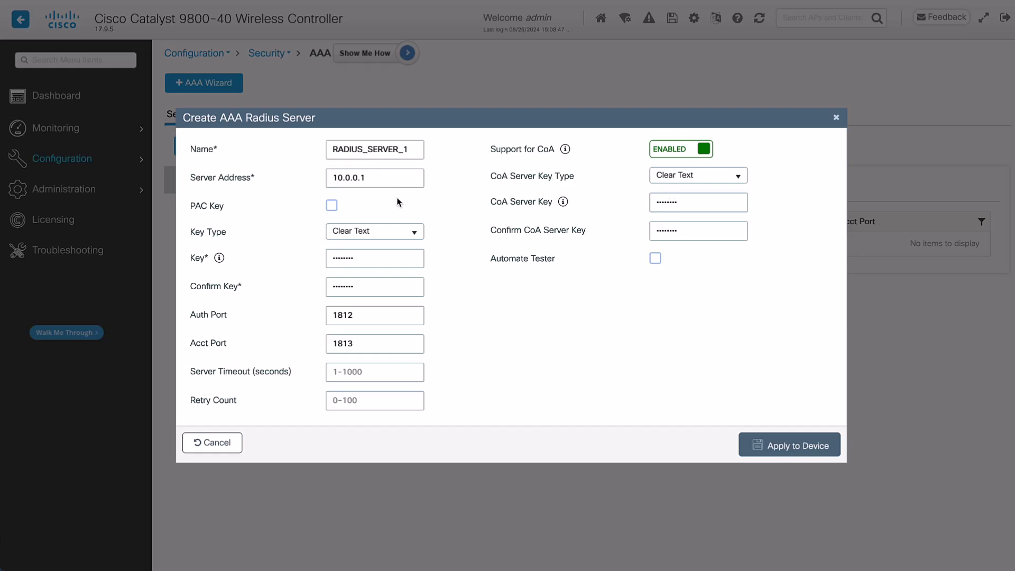
{"action": "mouse_move", "coordinate": [794, 446]}
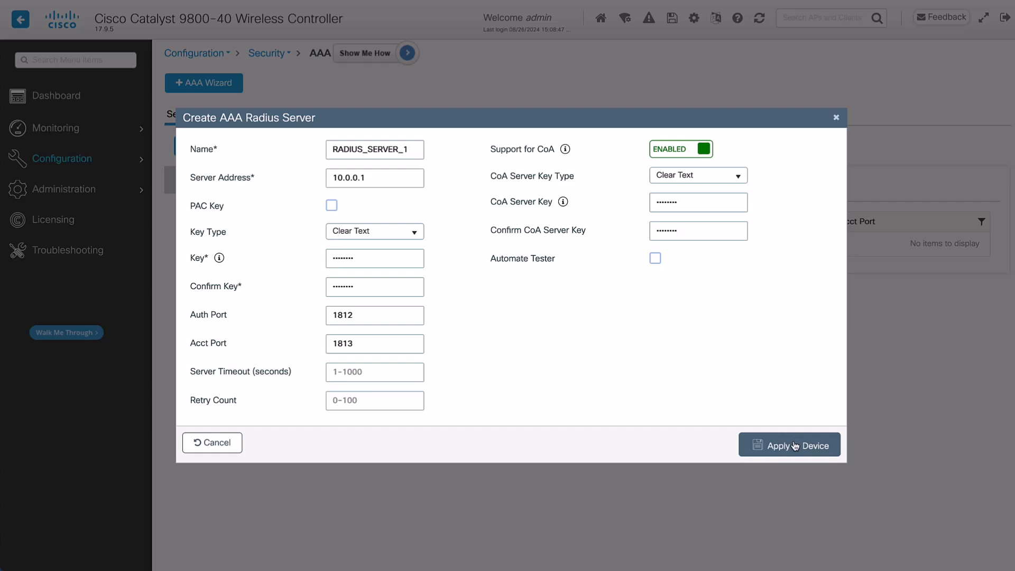
{"action": "left_click", "coordinate": [789, 446]}
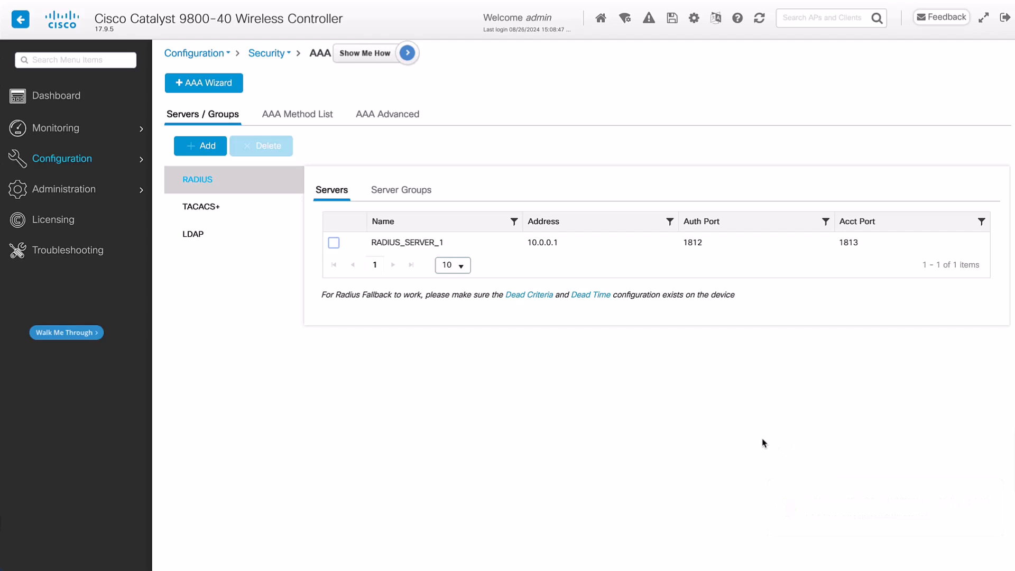
{"action": "left_click", "coordinate": [400, 189]}
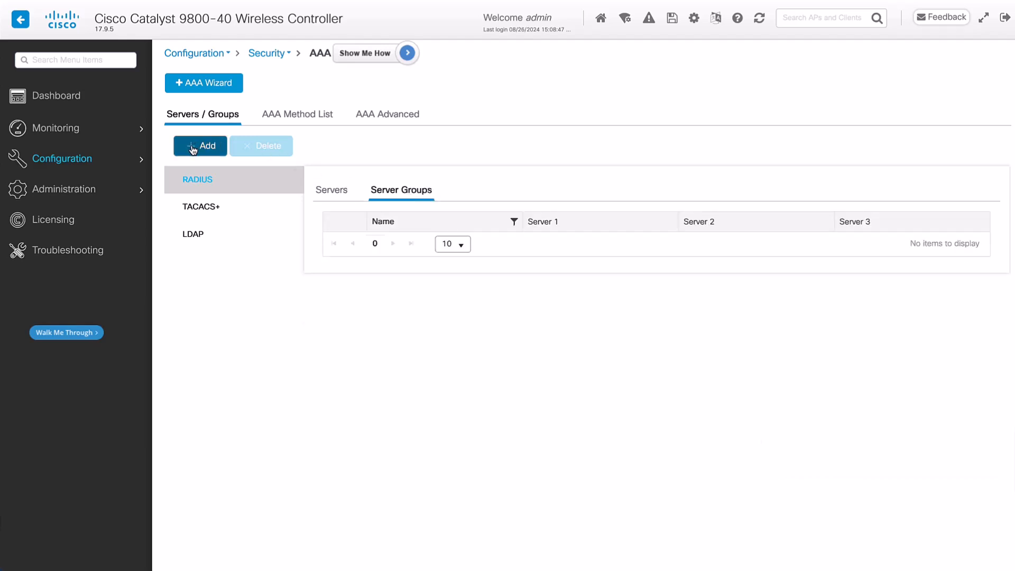
Create server group SERVER_GROUP_1 with RADIUS_SERVER_1 and RADIUS_SERVER_2 assigned and apply it to the device.
{"action": "left_click", "coordinate": [200, 145]}
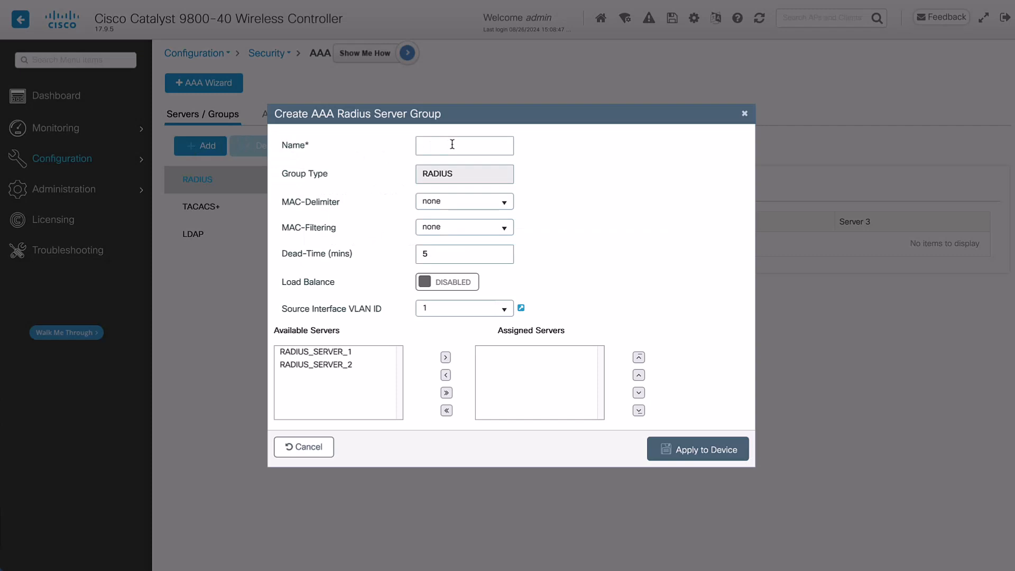
{"action": "type", "text": "SERVER_GROUP_1"}
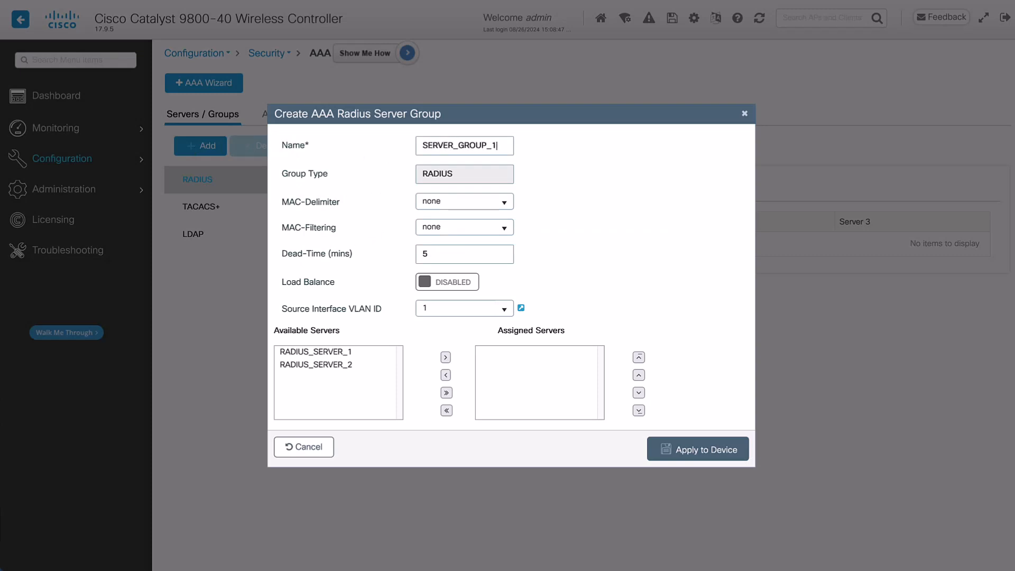
{"action": "left_click", "coordinate": [332, 351]}
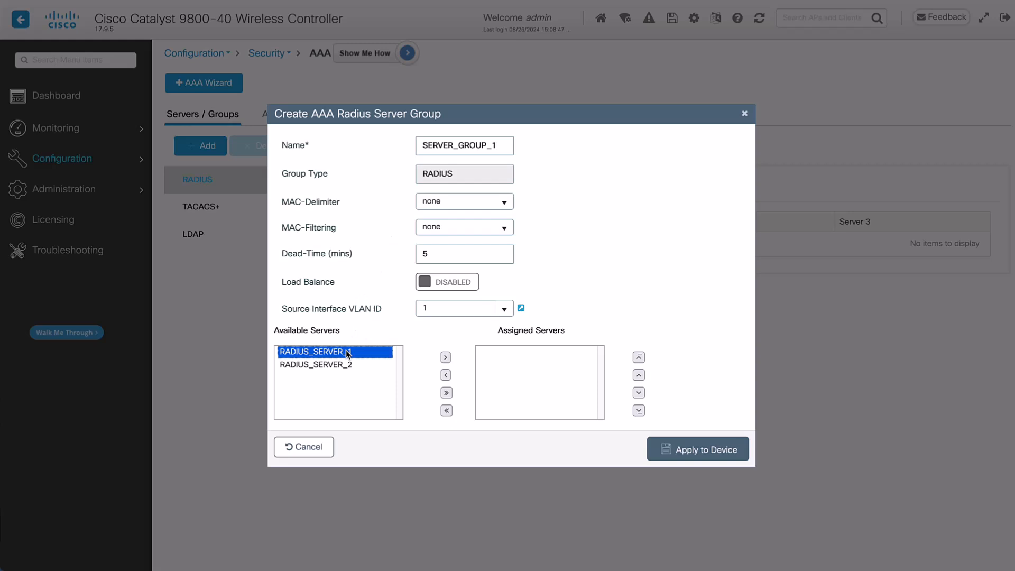
{"action": "left_click", "coordinate": [445, 357]}
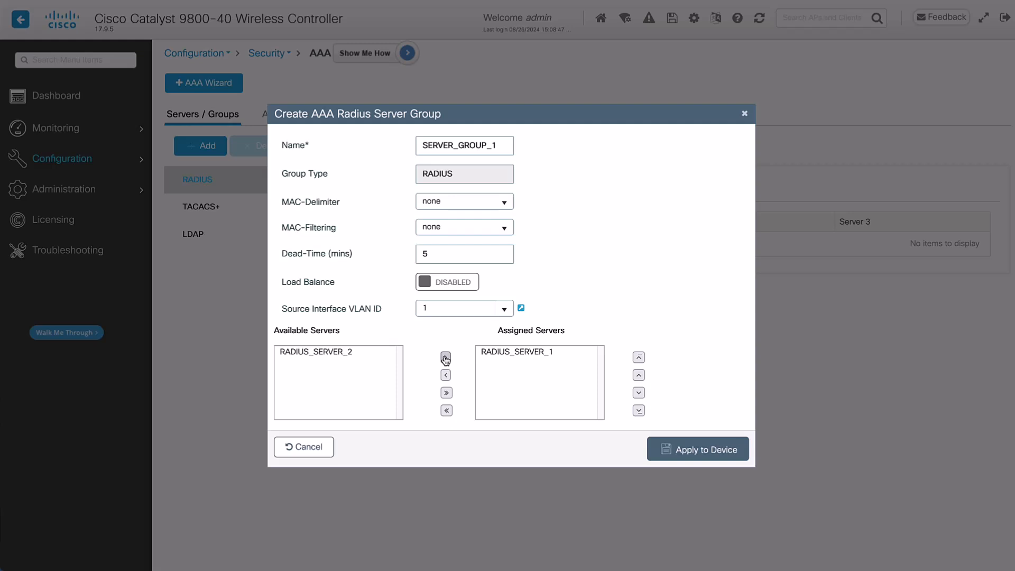
{"action": "left_click", "coordinate": [315, 351]}
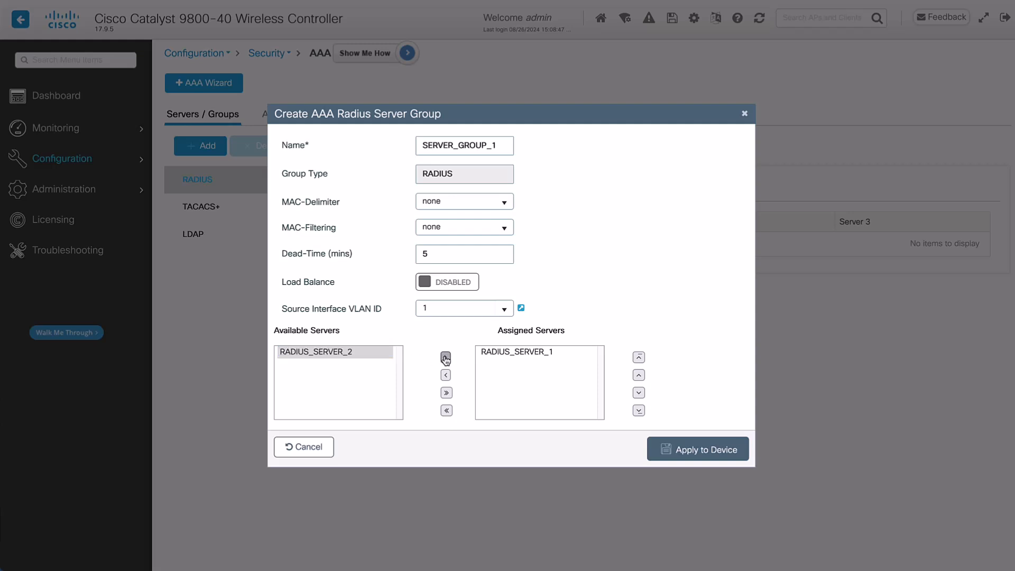
{"action": "left_click", "coordinate": [445, 356]}
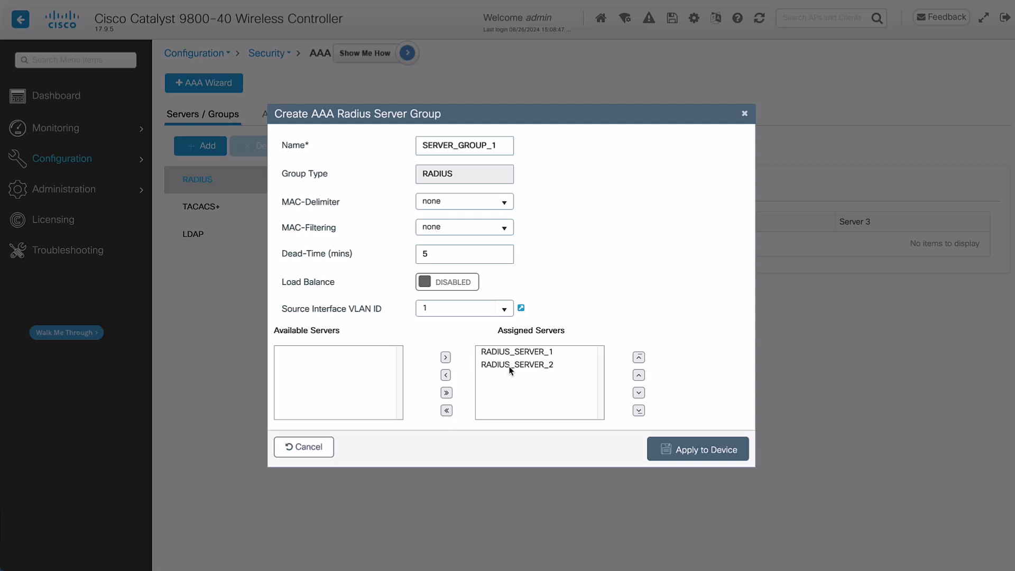
{"action": "left_click", "coordinate": [696, 449]}
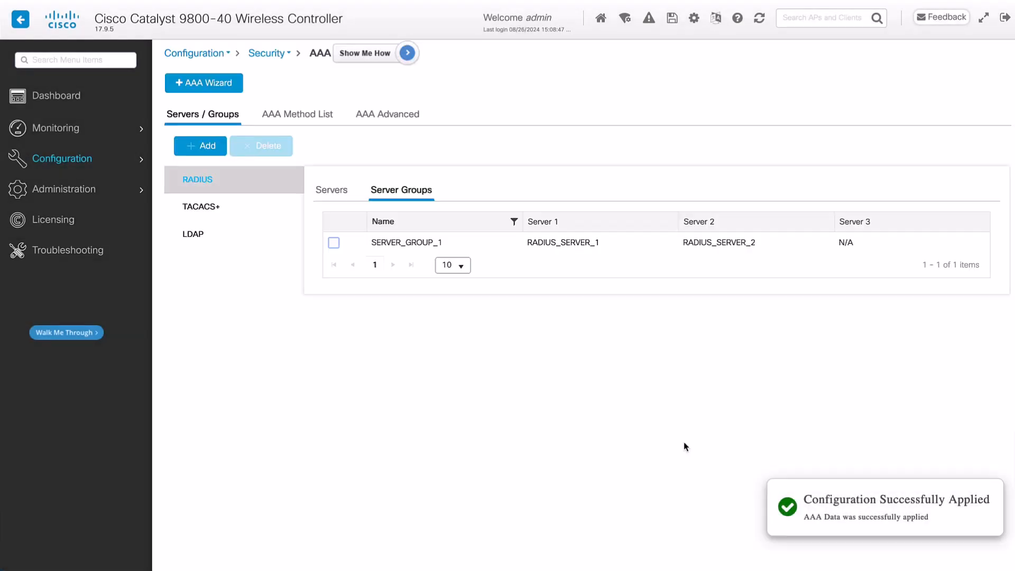
{"action": "mouse_move", "coordinate": [687, 434]}
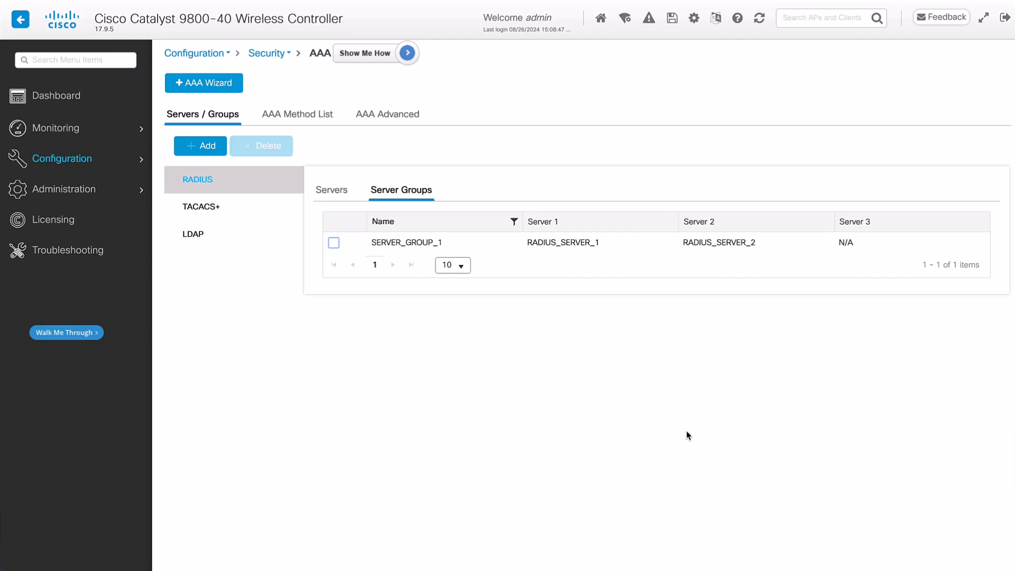
{"action": "mouse_move", "coordinate": [287, 124]}
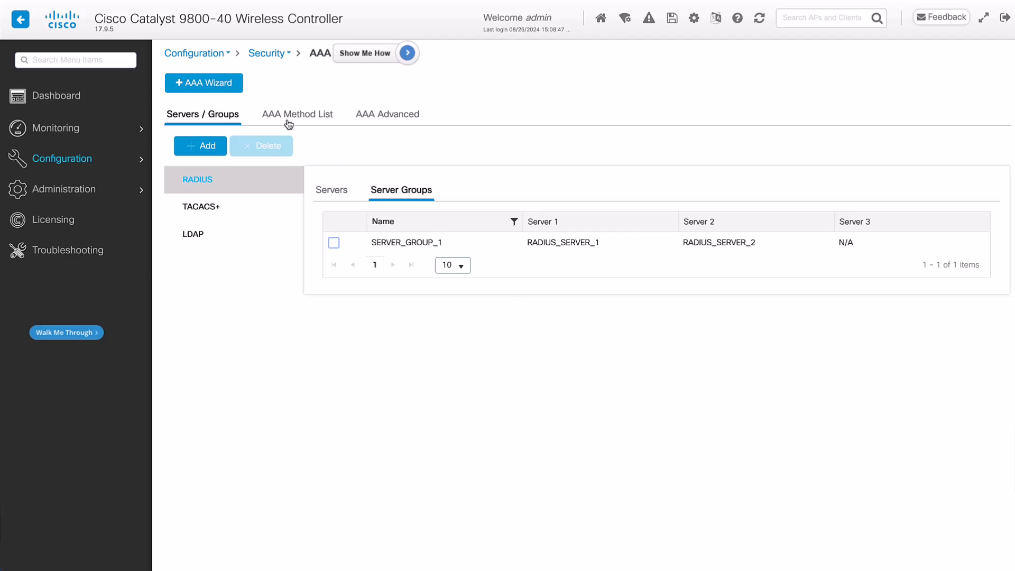
Show the AAA authentication method lists, still empty.
{"action": "left_click", "coordinate": [297, 114]}
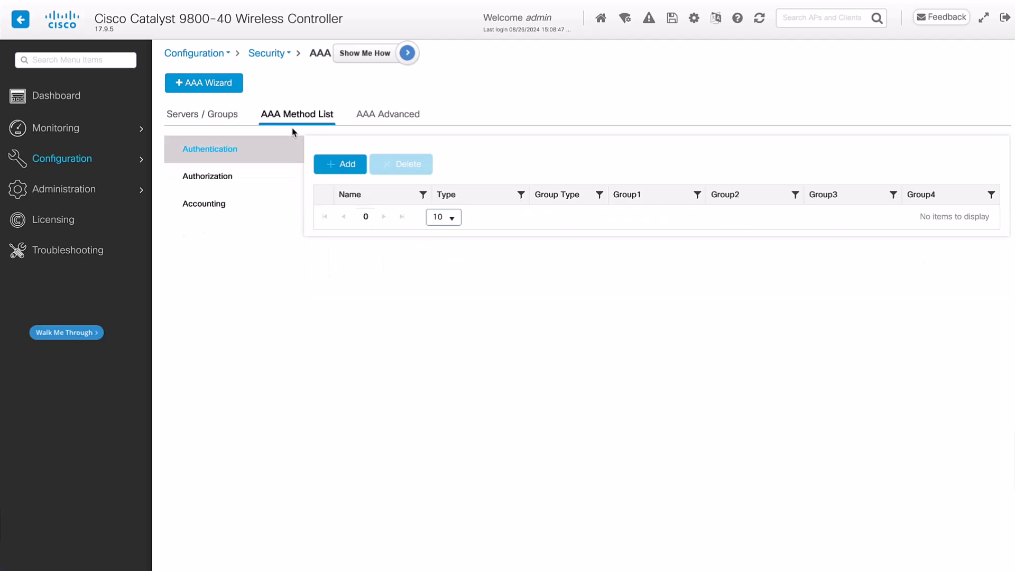
Add authentication method list 802.1x_List of type dot1x with SERVER_GROUP_1 assigned.
{"action": "left_click", "coordinate": [340, 164]}
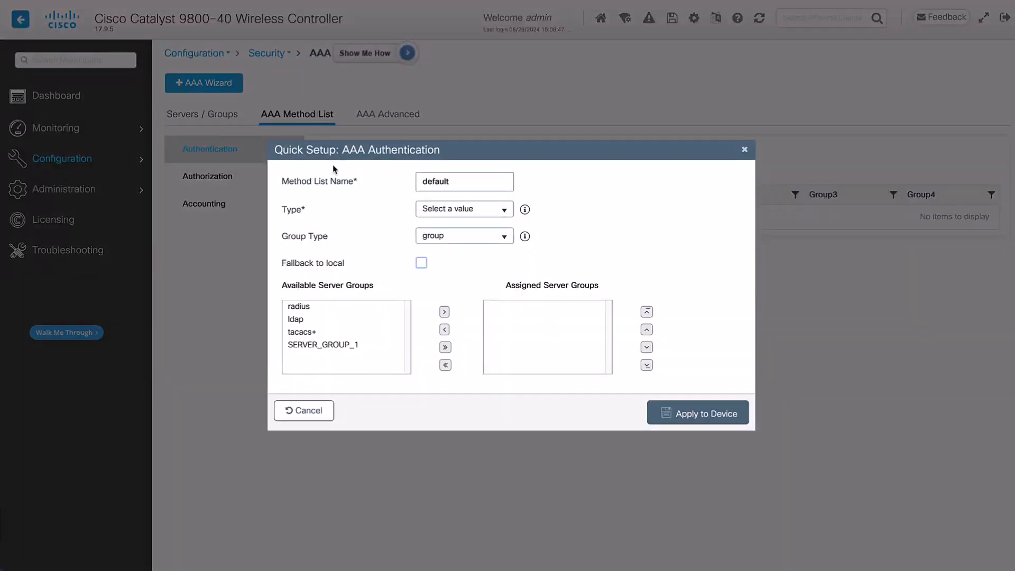
{"action": "type", "text": "802.1x_Li"}
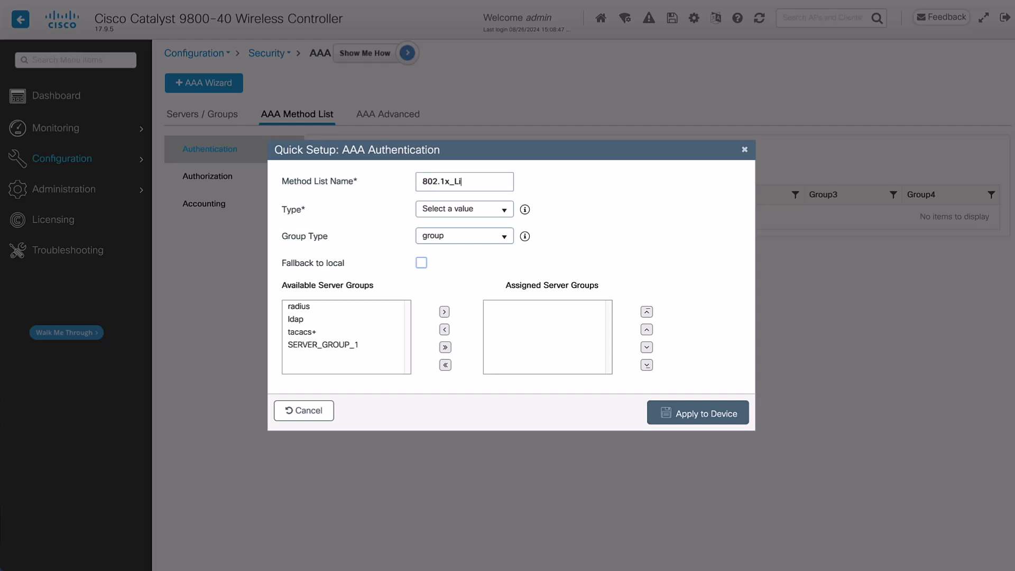
{"action": "left_click", "coordinate": [463, 208]}
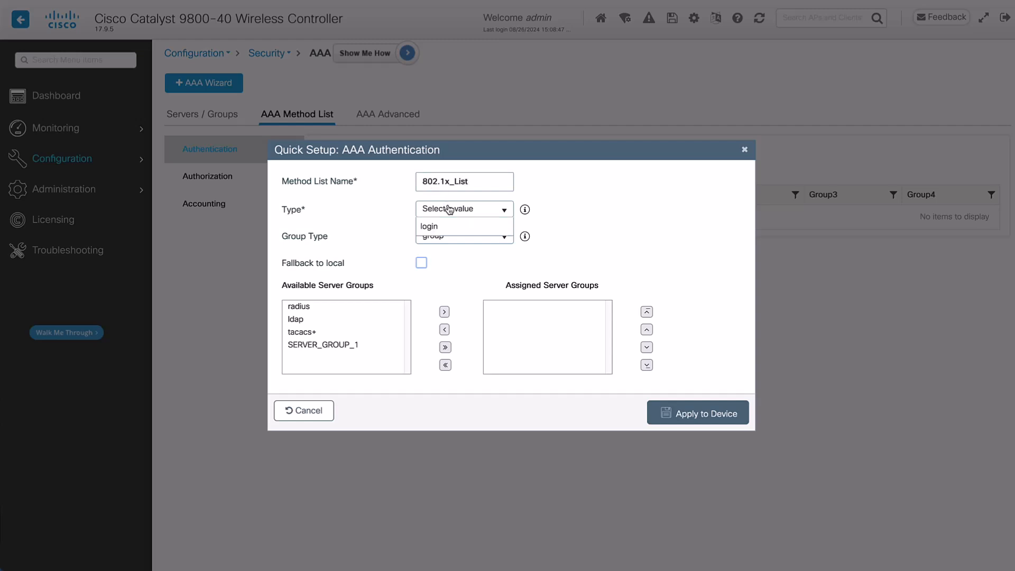
{"action": "left_click", "coordinate": [440, 226]}
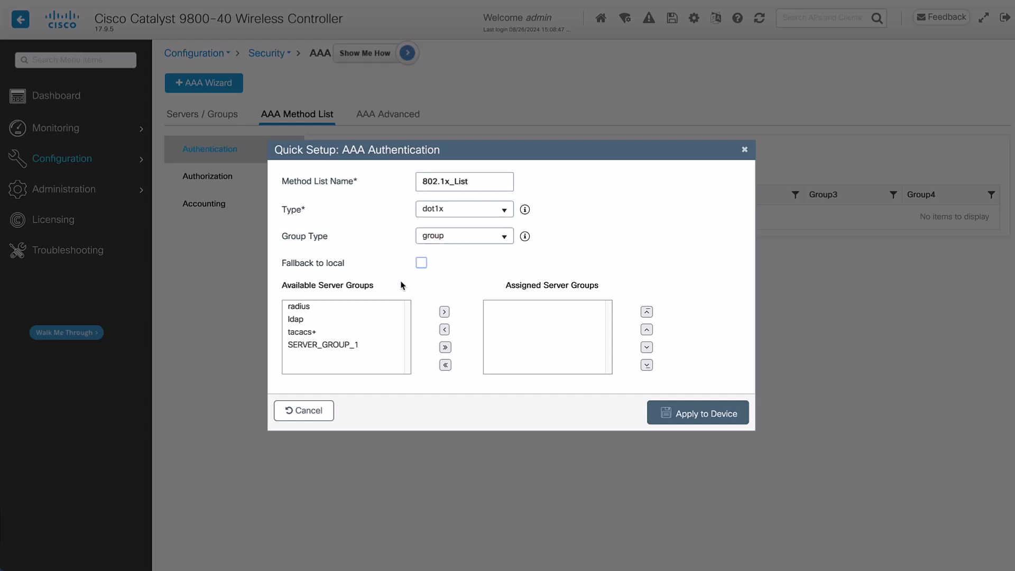
{"action": "left_click", "coordinate": [321, 345]}
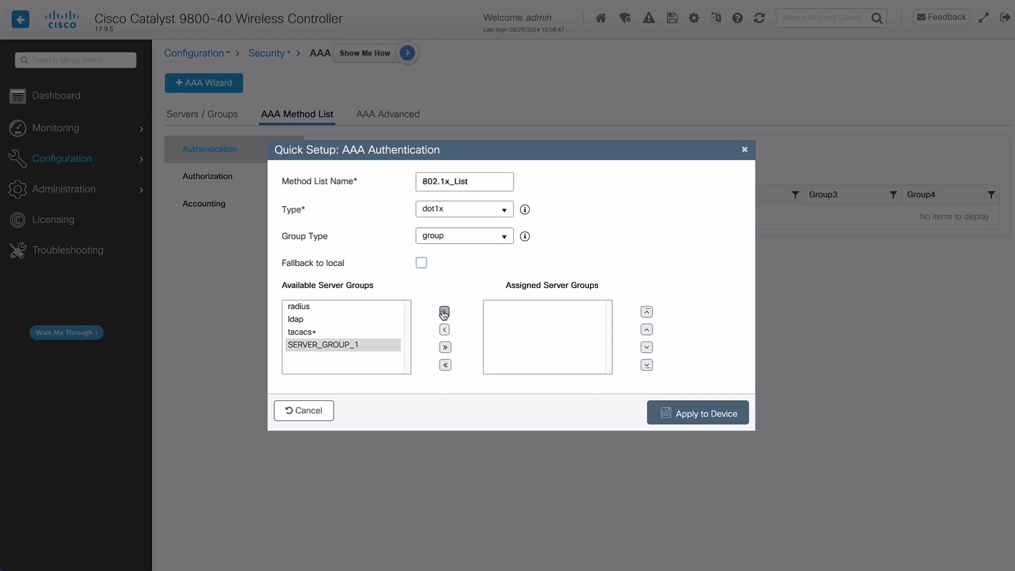
{"action": "left_click", "coordinate": [697, 412]}
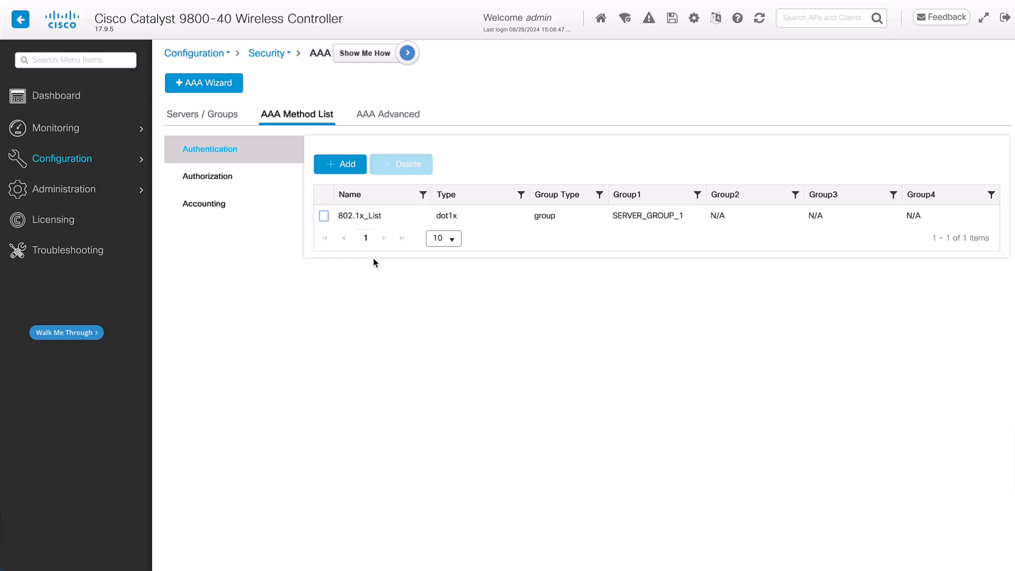
Go to the WLANs list under Tags & Profiles and edit 802.1x_WLAN.
{"action": "left_click", "coordinate": [63, 159]}
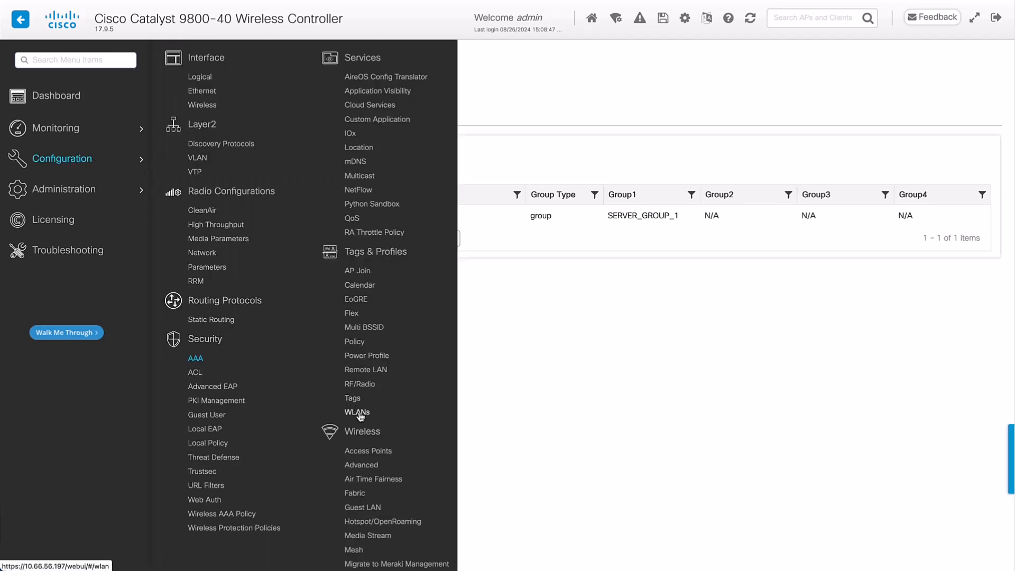
{"action": "left_click", "coordinate": [356, 412]}
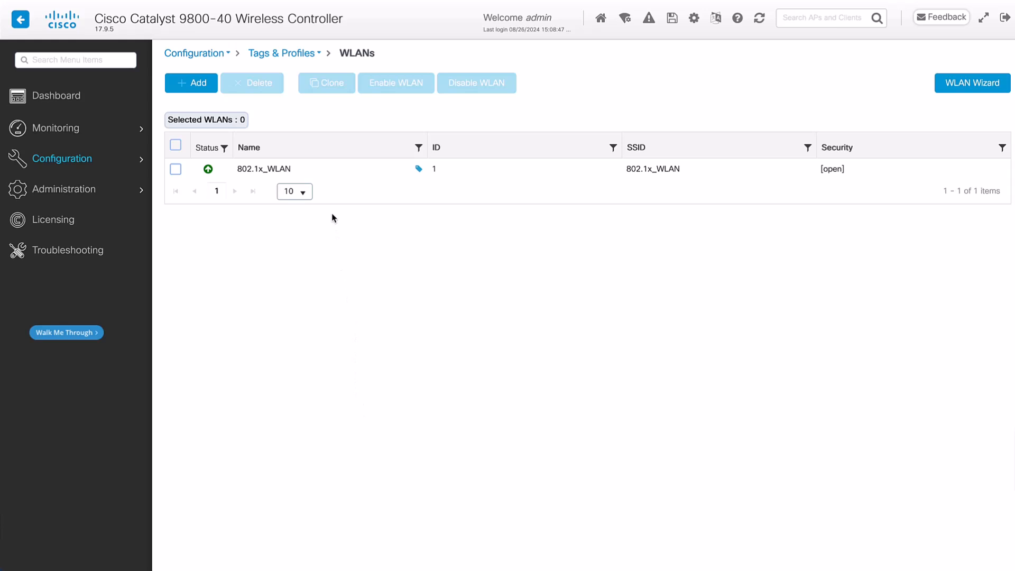
{"action": "left_click", "coordinate": [264, 168]}
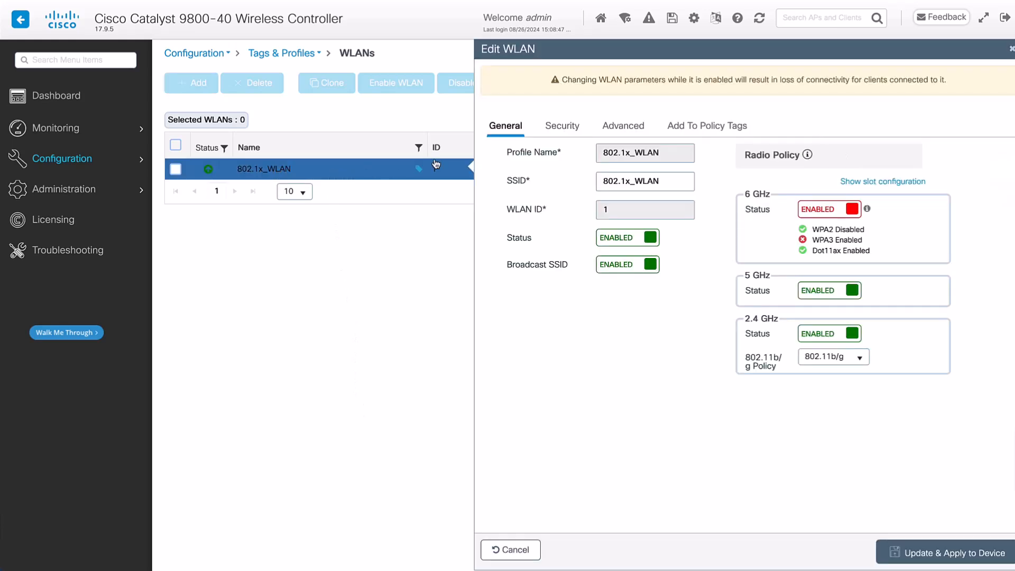
Set 802.1x_WLAN Layer2 security to WPA + WPA2 with 802.1x, authentication list 802.1x_List, and apply to device.
{"action": "left_click", "coordinate": [562, 126]}
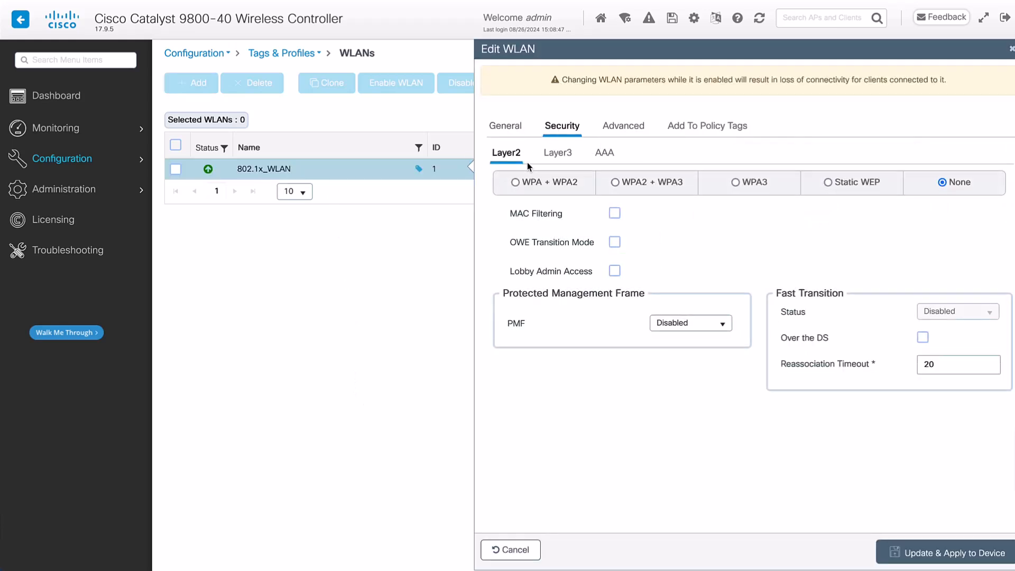
{"action": "left_click", "coordinate": [509, 182]}
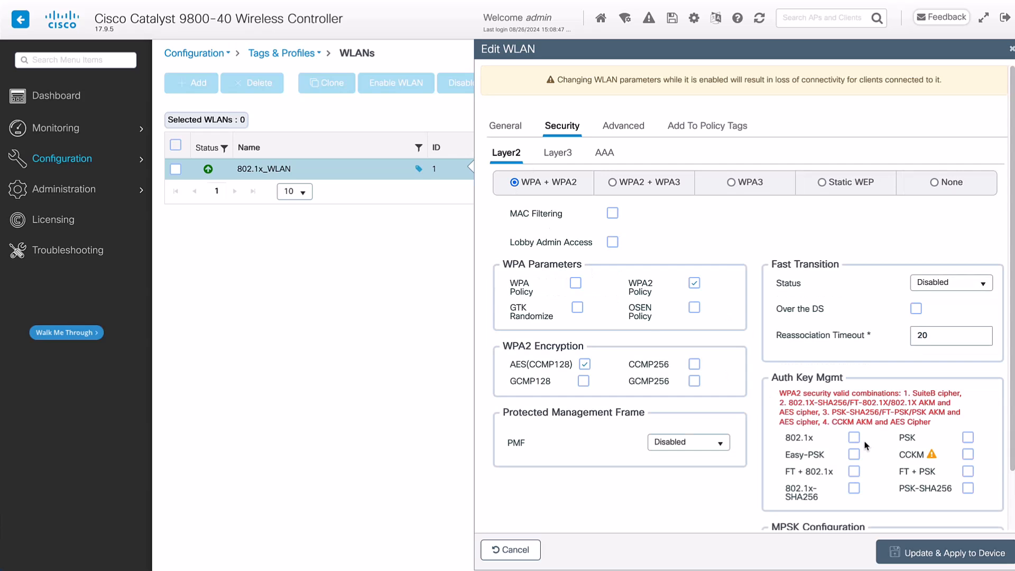
{"action": "left_click", "coordinate": [603, 152]}
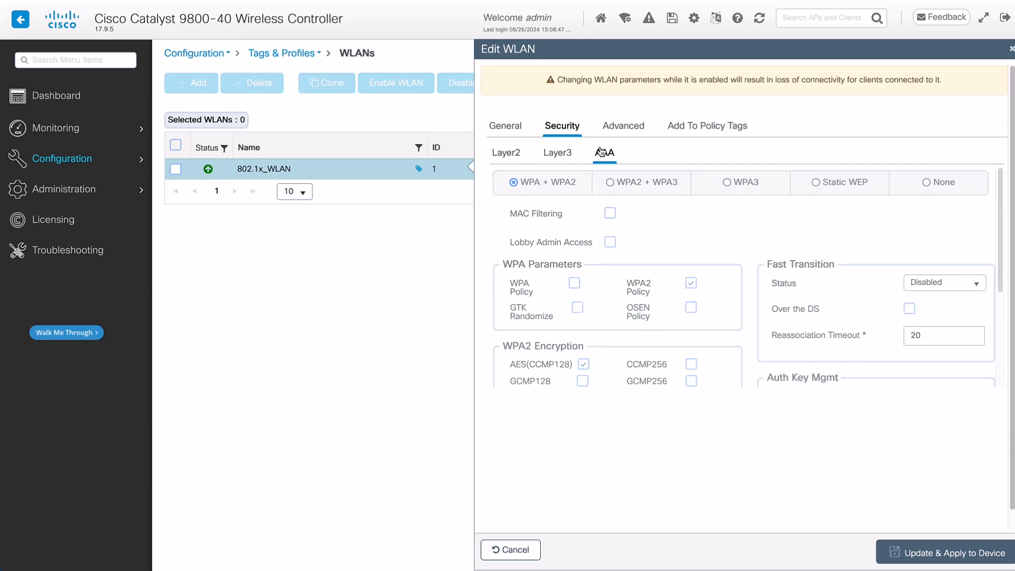
{"action": "left_click", "coordinate": [603, 152]}
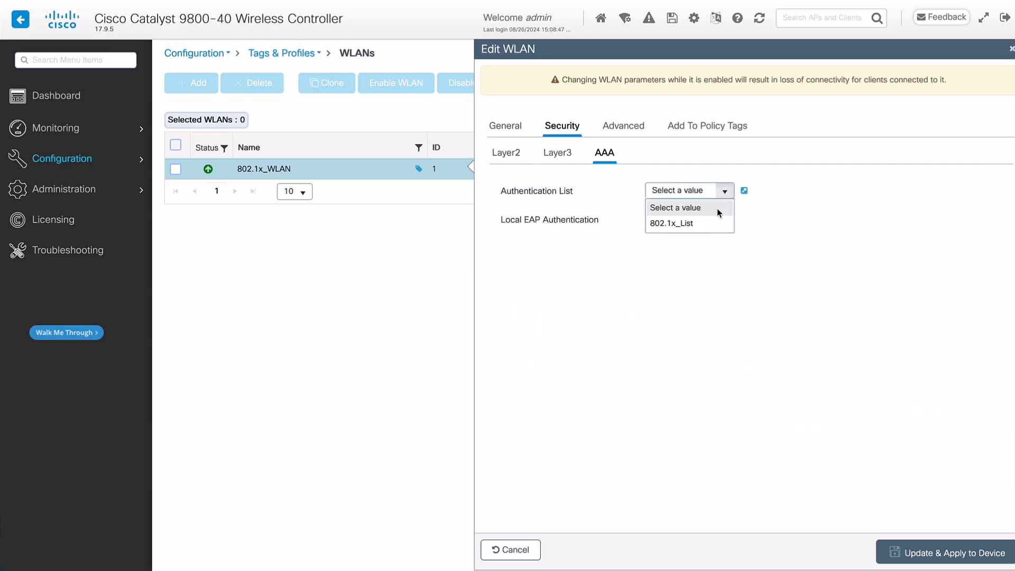
{"action": "left_click", "coordinate": [672, 223]}
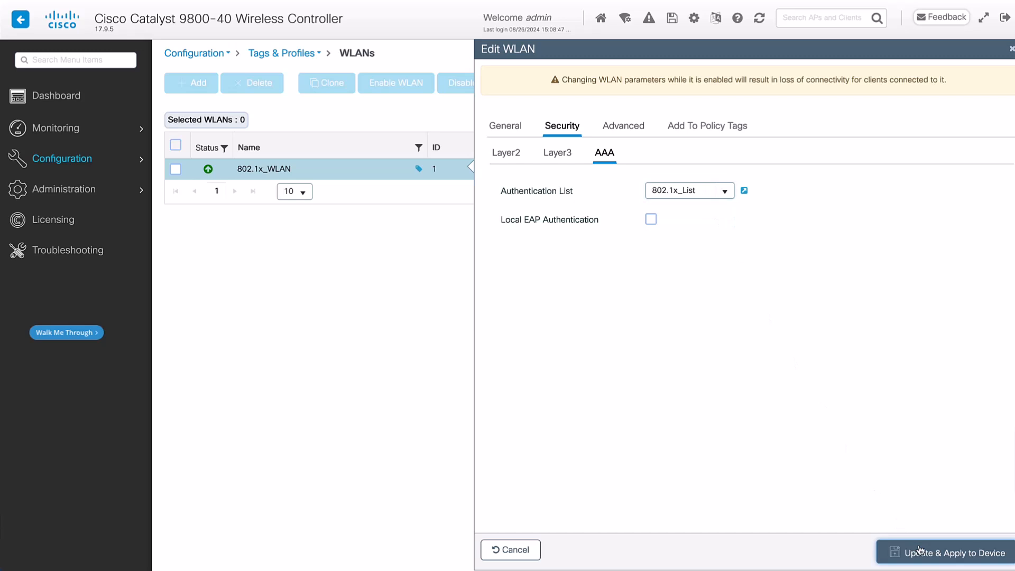
{"action": "left_click", "coordinate": [946, 557]}
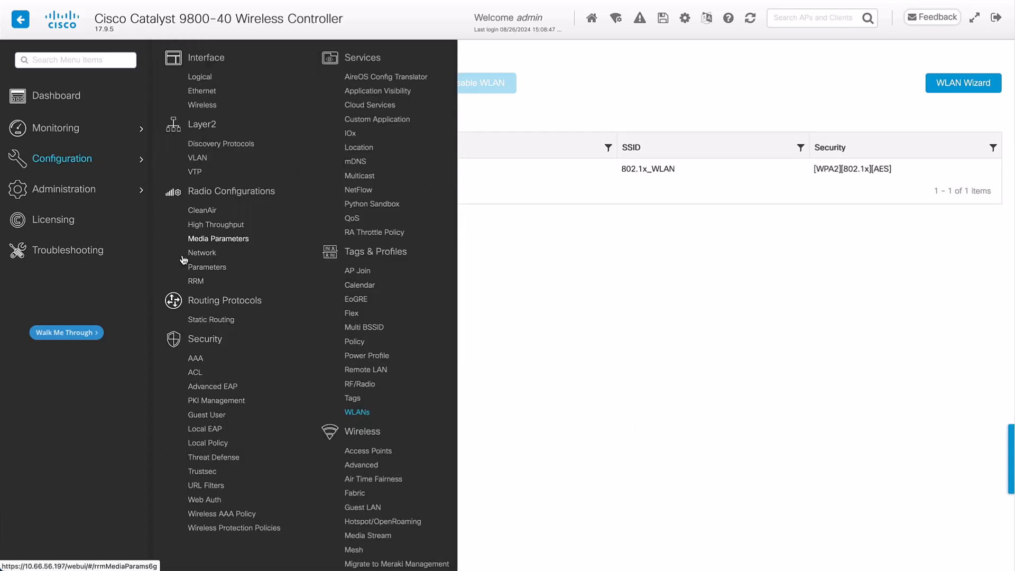
{"action": "mouse_move", "coordinate": [354, 341]}
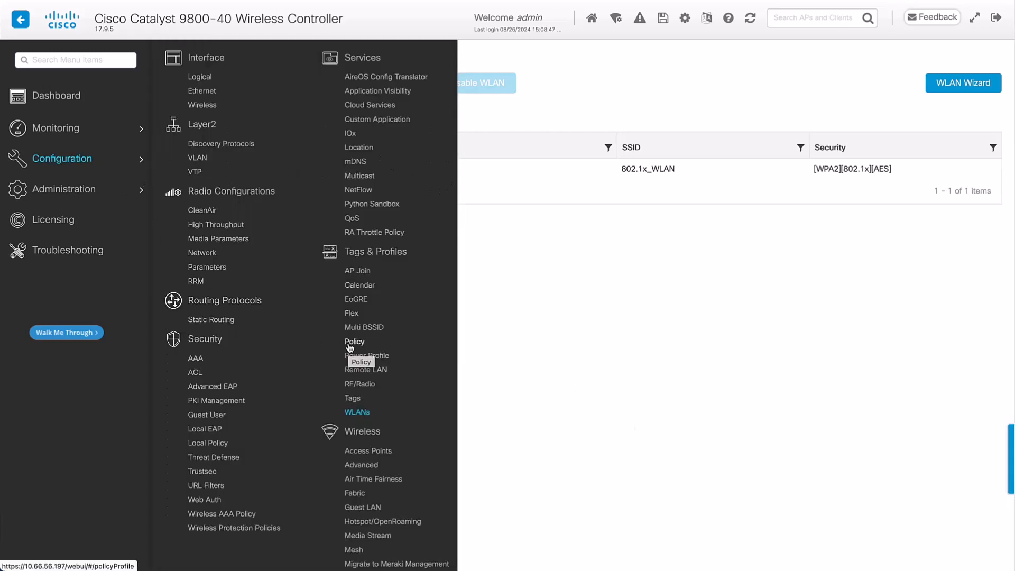
In 802.1x_Policy's Advanced settings enable Allow AAA Override and apply it to the device.
{"action": "left_click", "coordinate": [355, 341]}
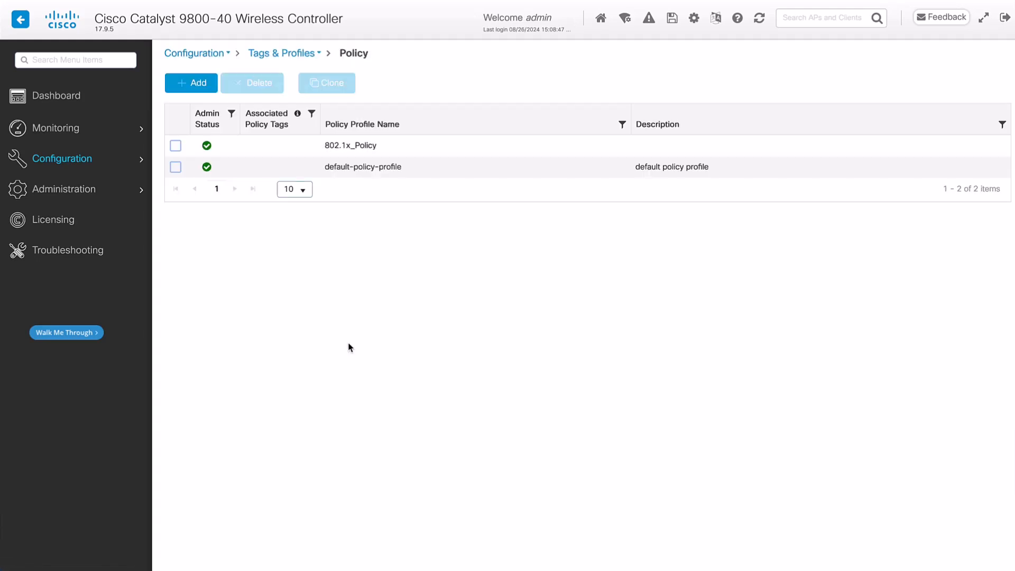
{"action": "left_click", "coordinate": [351, 145]}
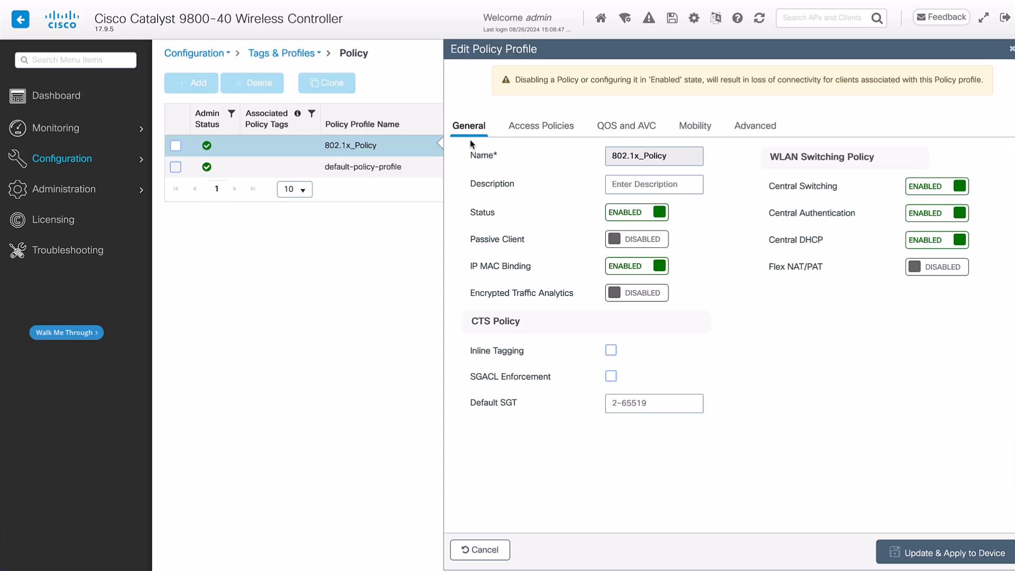
{"action": "left_click", "coordinate": [755, 126]}
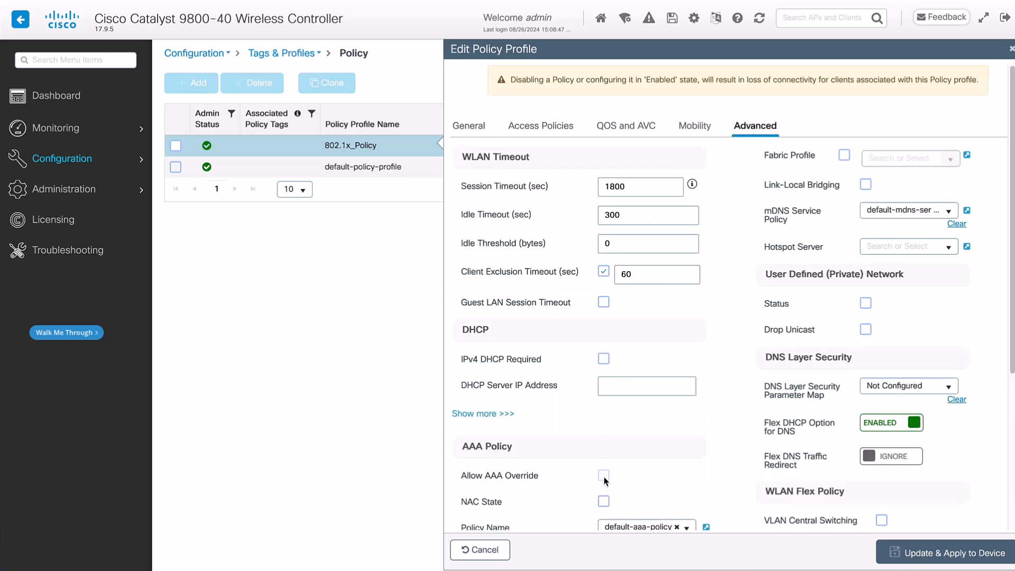
{"action": "left_click", "coordinate": [604, 475]}
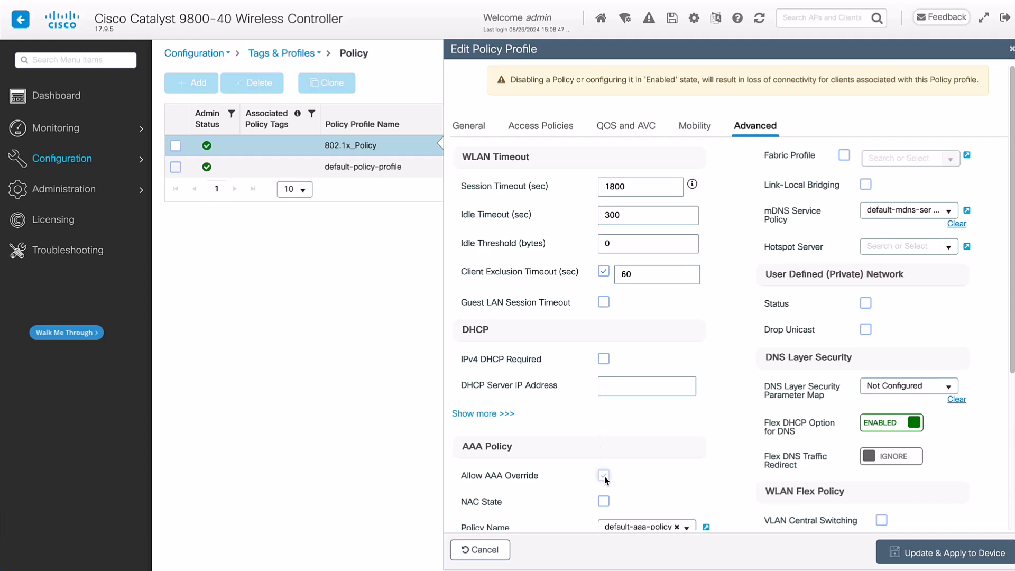
{"action": "left_click", "coordinate": [946, 553]}
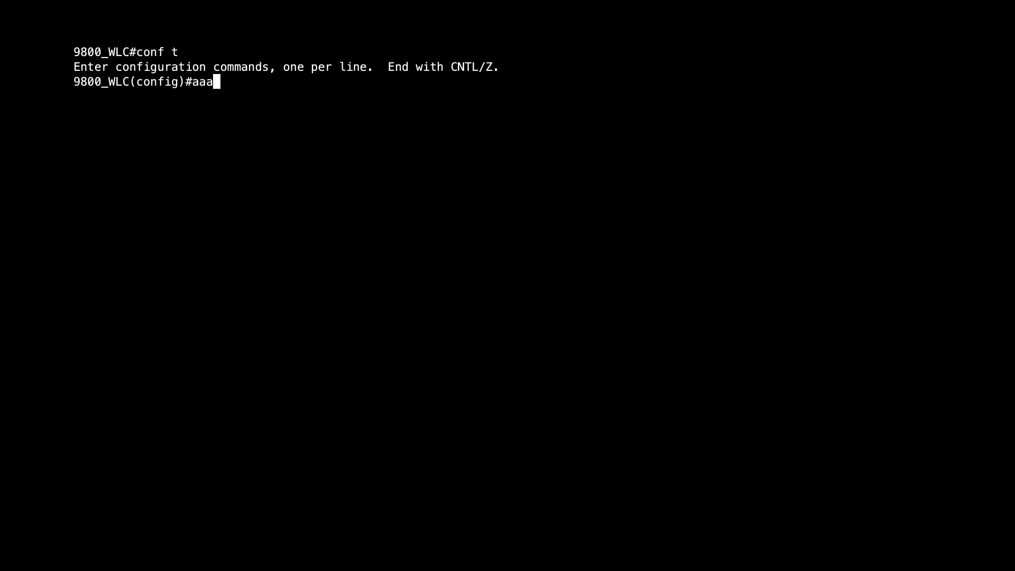
Enter aaa group server radius SERVER_GROUP_1 and set load-balance method least-outstanding.
{"action": "type", "text": "group server radius S"}
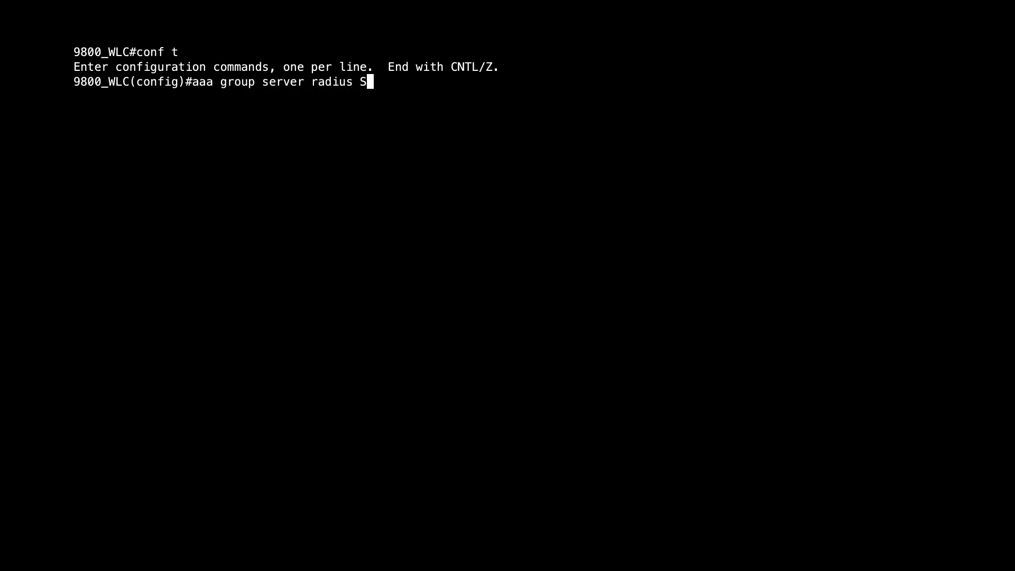
{"action": "type", "text": "ERVER_GROUP_1"}
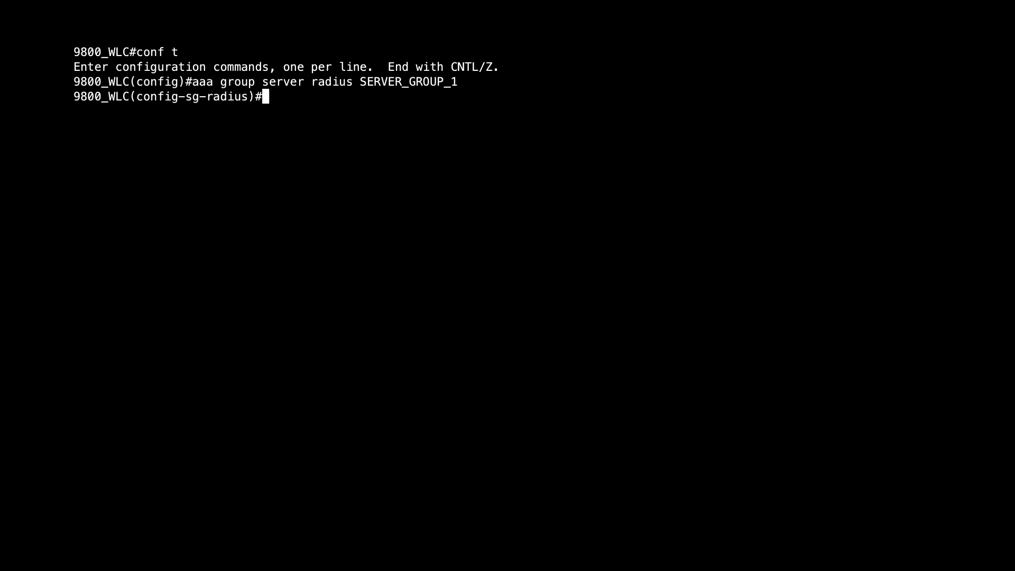
{"action": "type", "text": "load-balance method least-outstanding"}
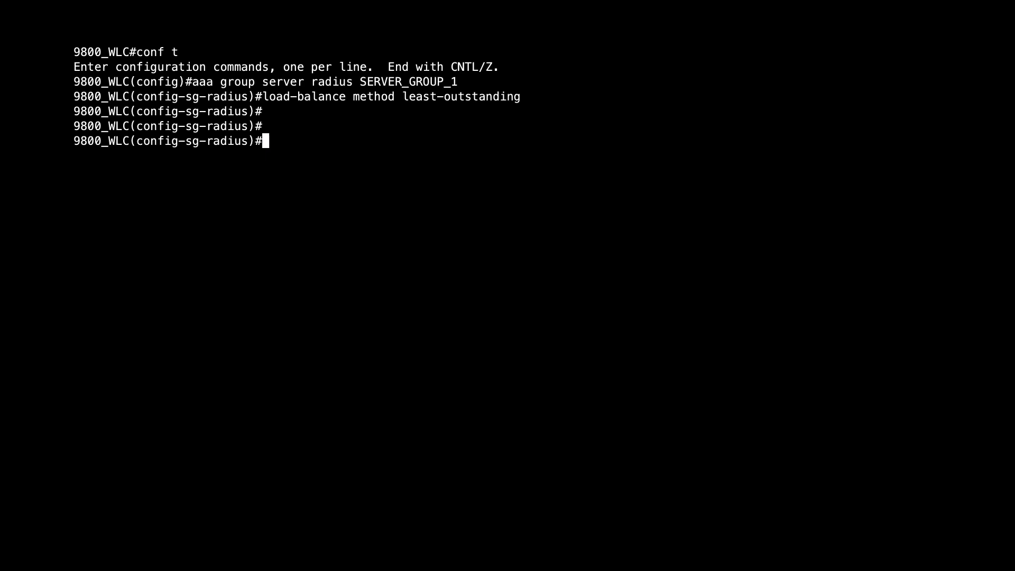
Set global radius-server load-balance method least-outstanding, end configuration, and start show aaa server.
{"action": "type", "text": "exit"}
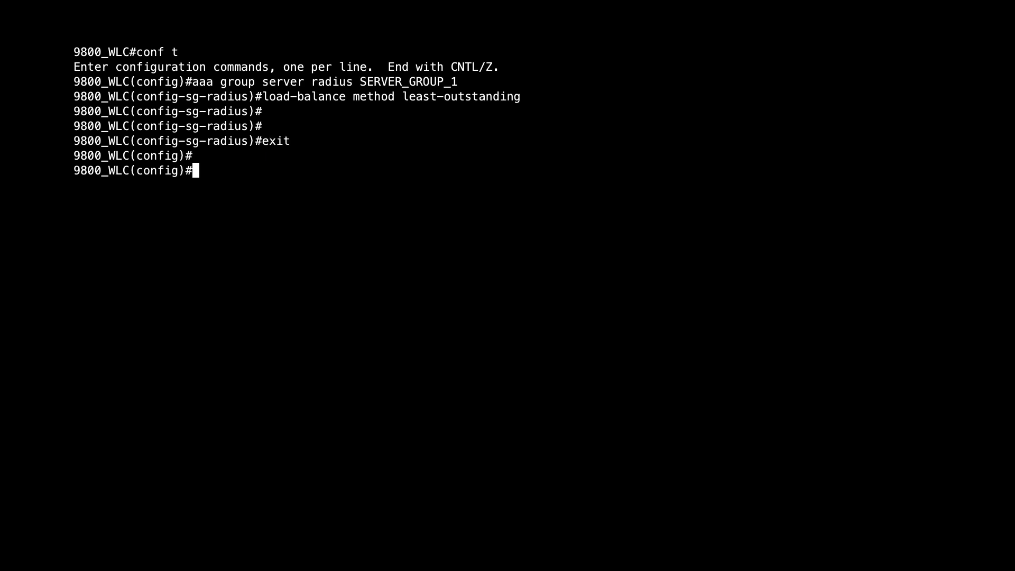
{"action": "type", "text": "radius-server load-balance method least-outstanding"}
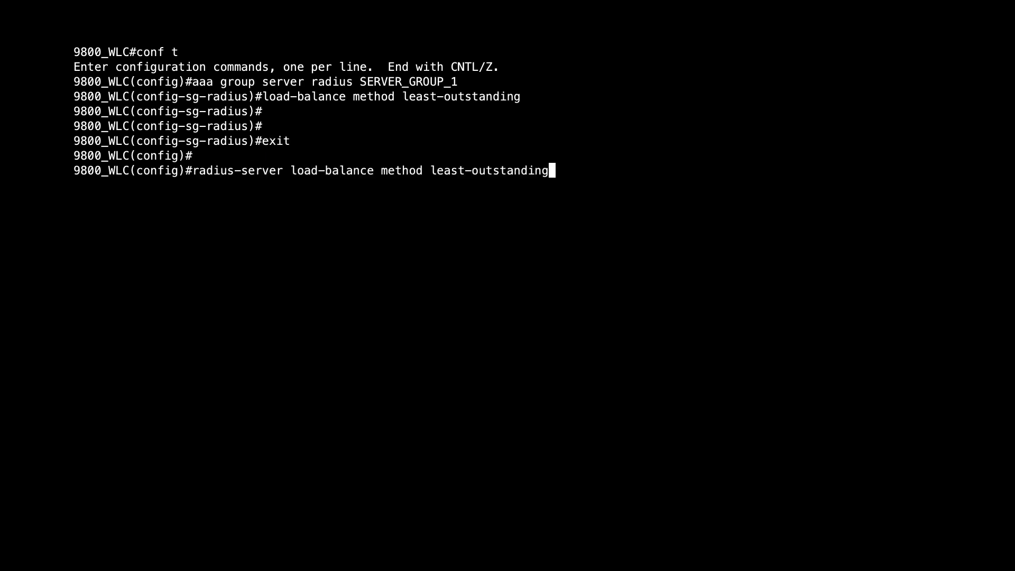
{"action": "key", "text": "enter"}
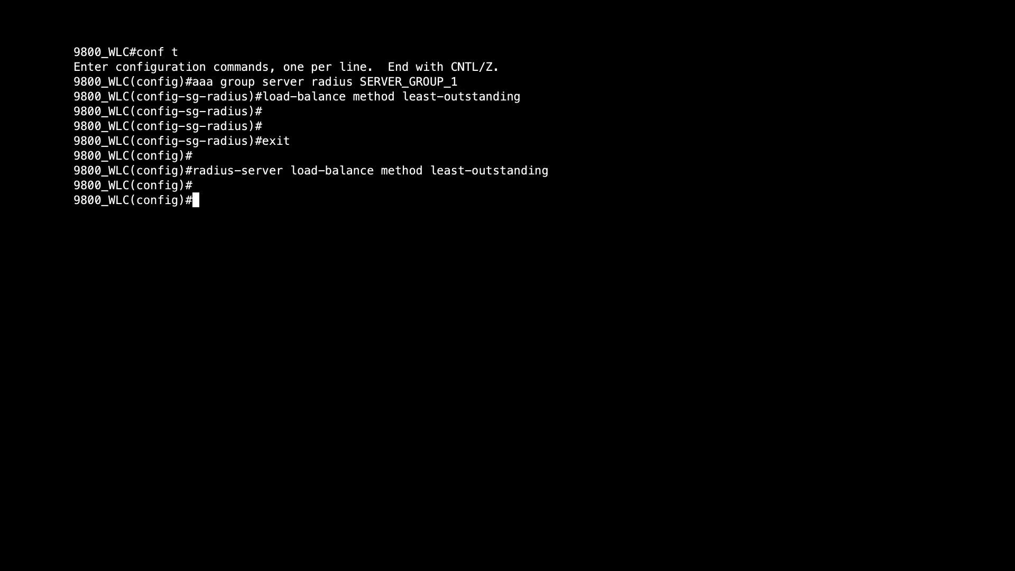
{"action": "type", "text": "end"}
{"action": "type", "text": "show "}
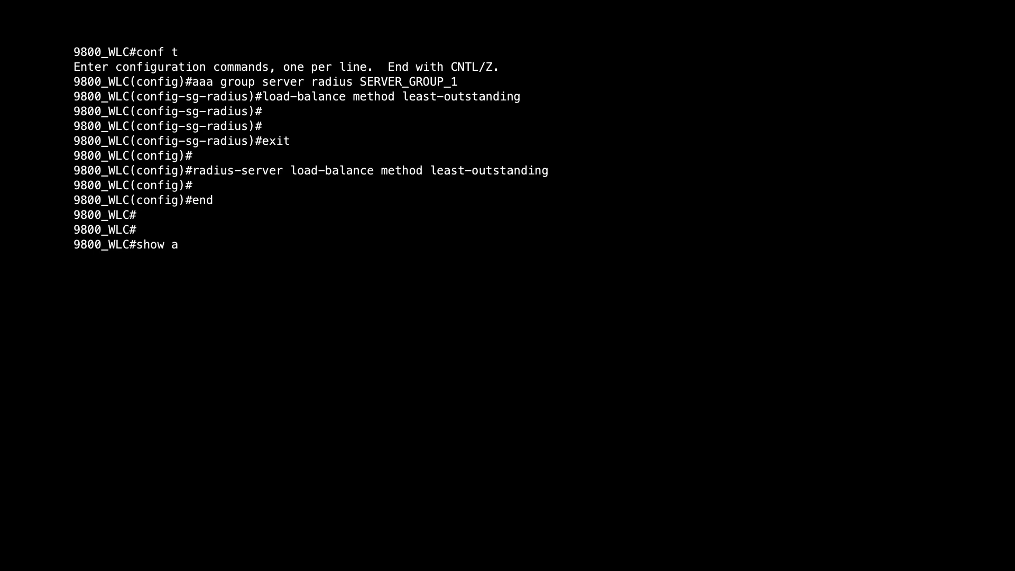
{"action": "type", "text": "aa server"}
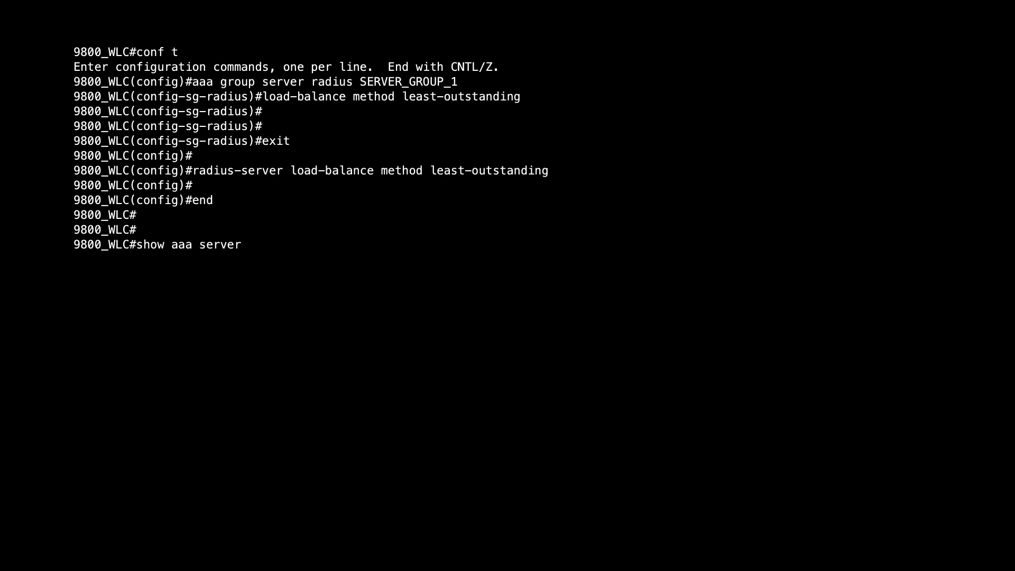